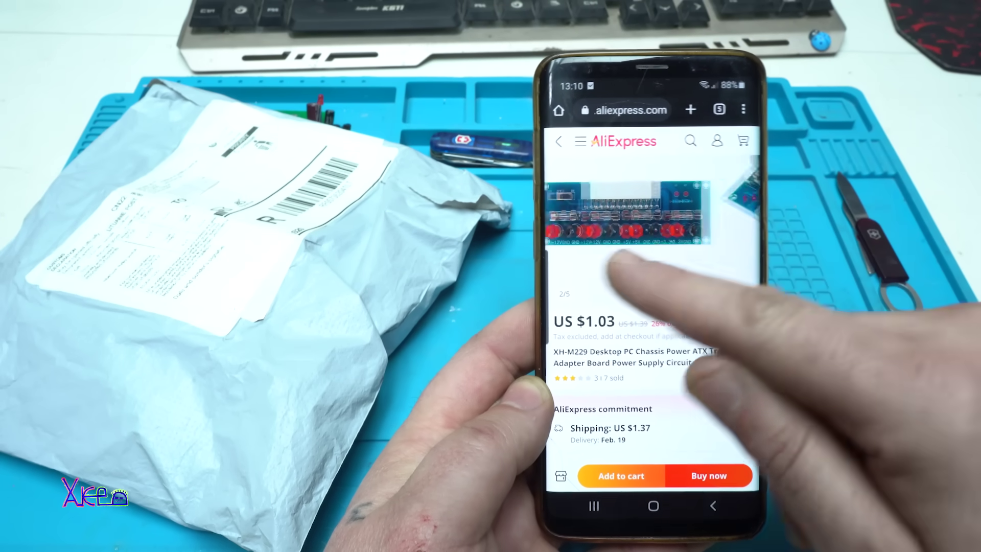
{"action": "scroll", "scroll_direction": "left", "scroll_amount": 3}
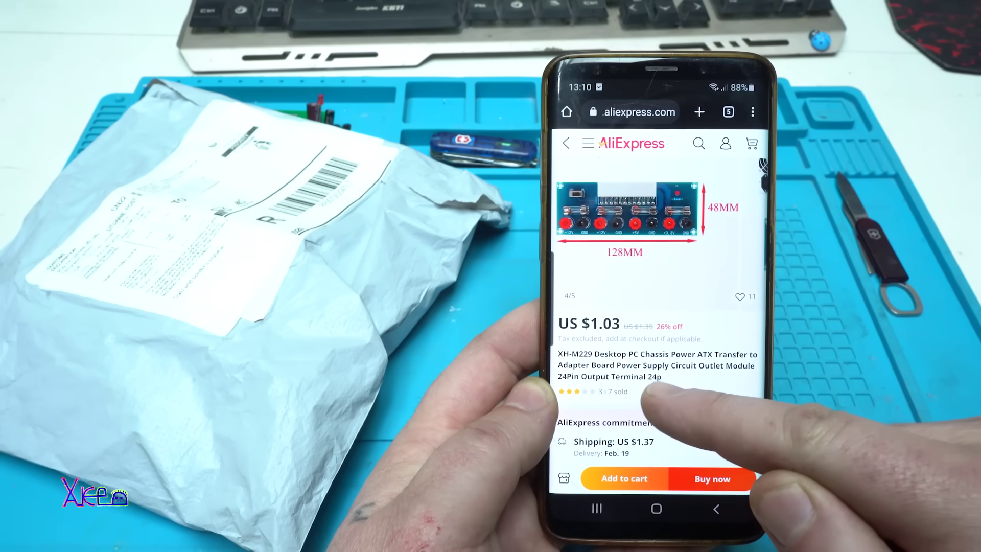
{"action": "scroll", "scroll_direction": "down", "scroll_amount": 3}
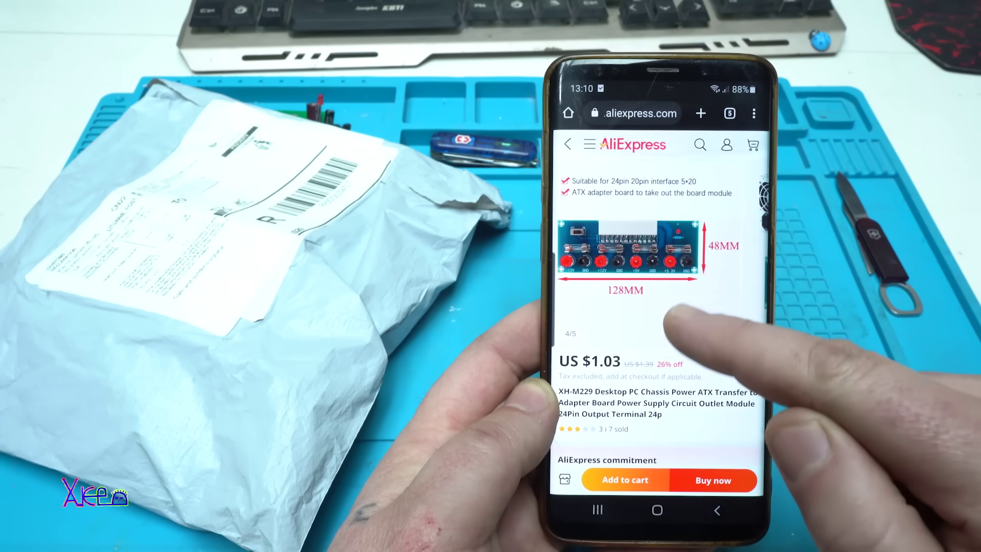